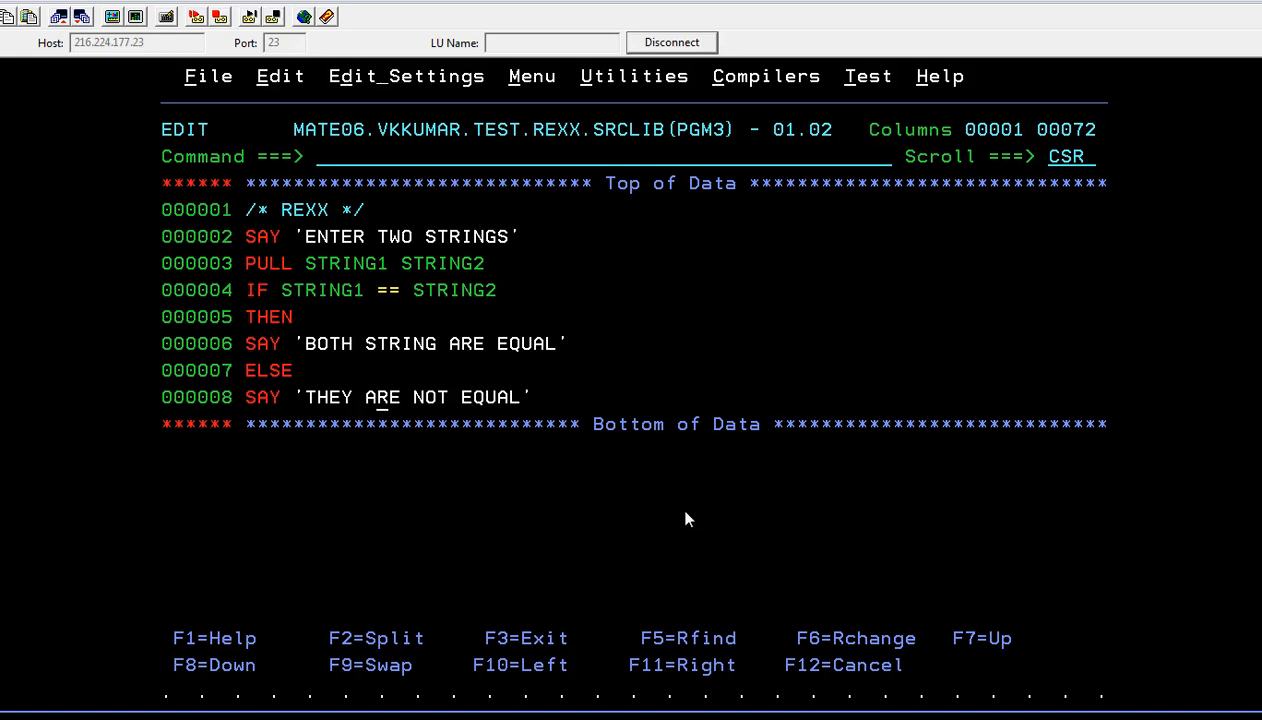
Step: Save the REXX member PGM3 with the SAVE command in the editor
text(SA)
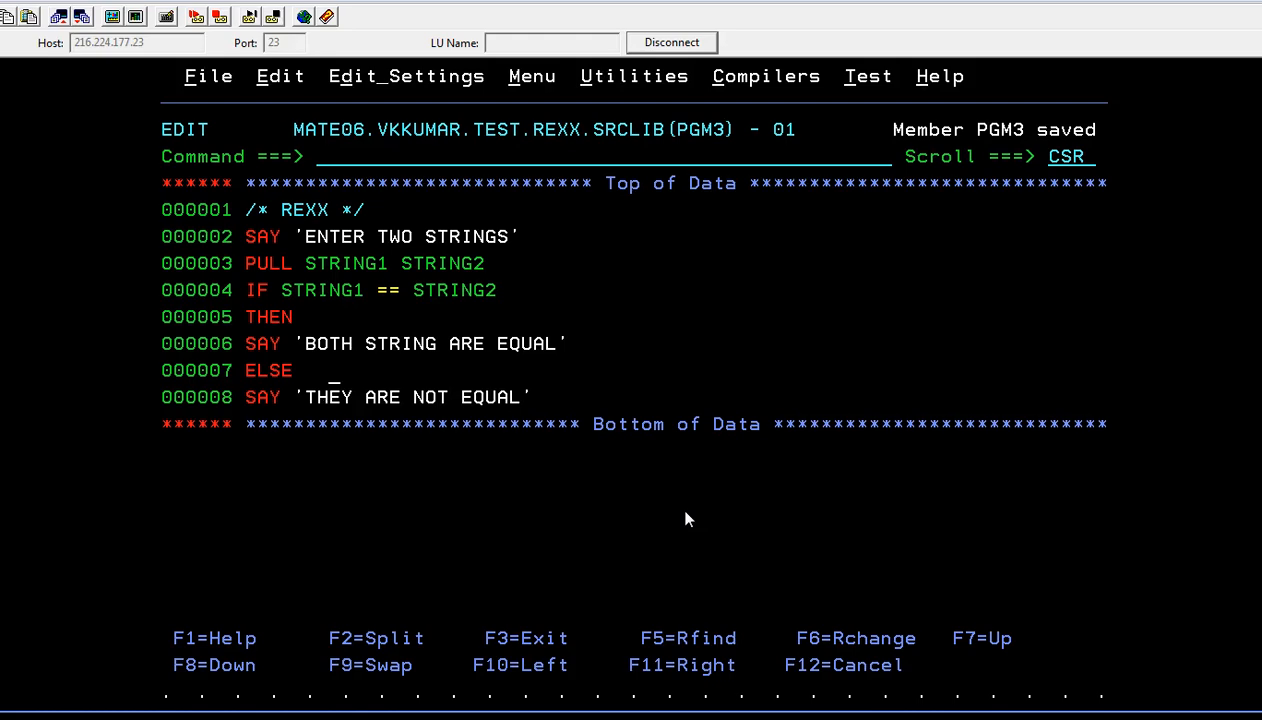
Step: Run PGM3 from the Option line with TSO EXEC on the REXX source library
text(S)
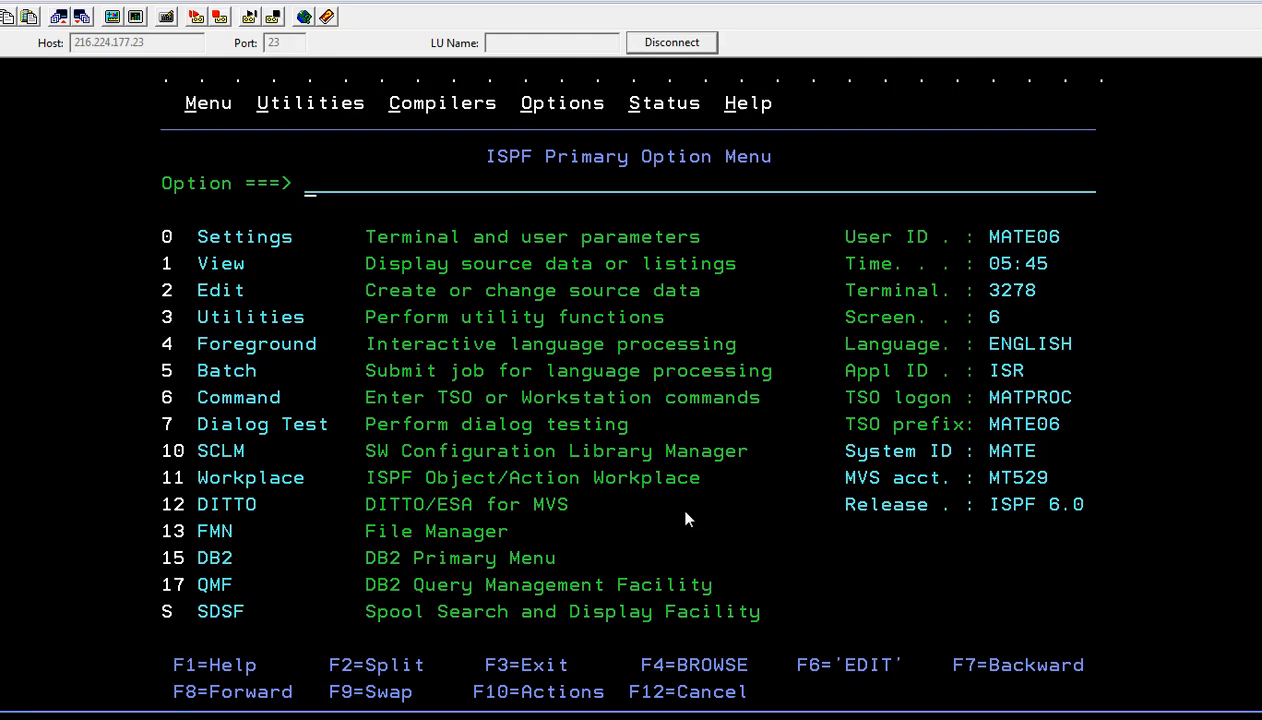
text(RETEP)
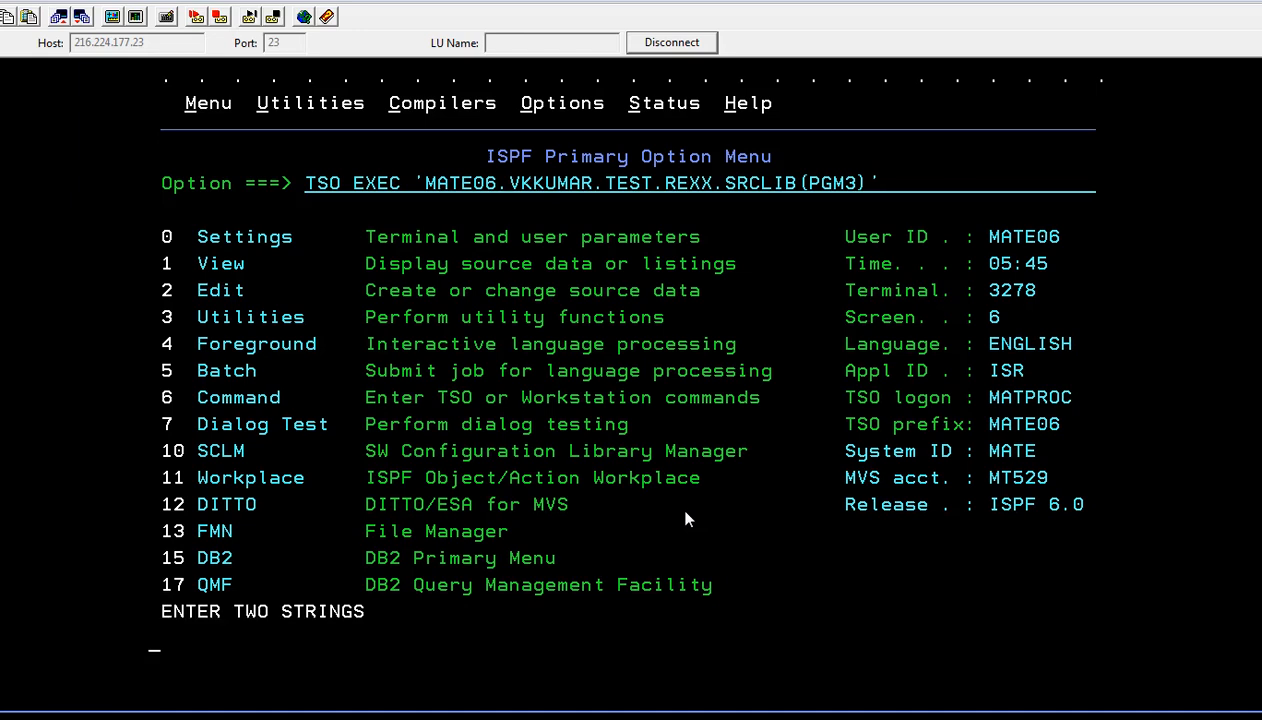
Step: Answer the prompt with STRING1 STRING2 so PGM3 reports THEY ARE NOT EQUAL
text(STR)
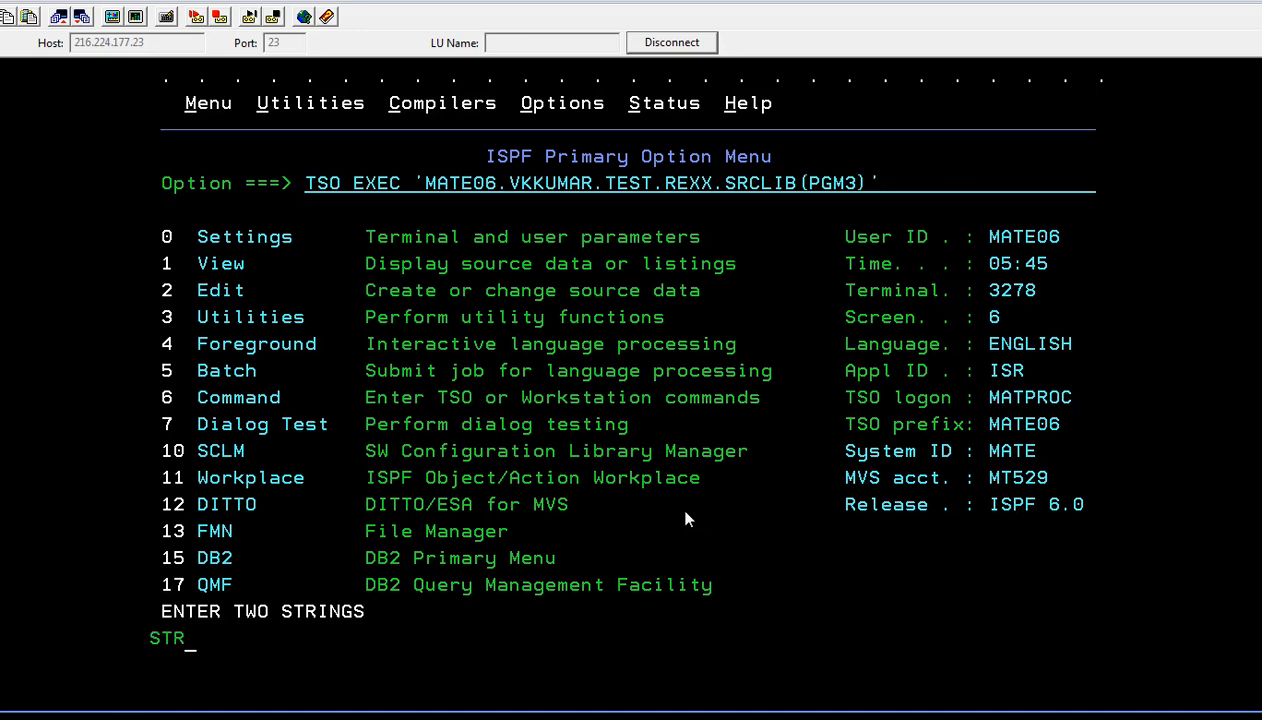
text(ING)
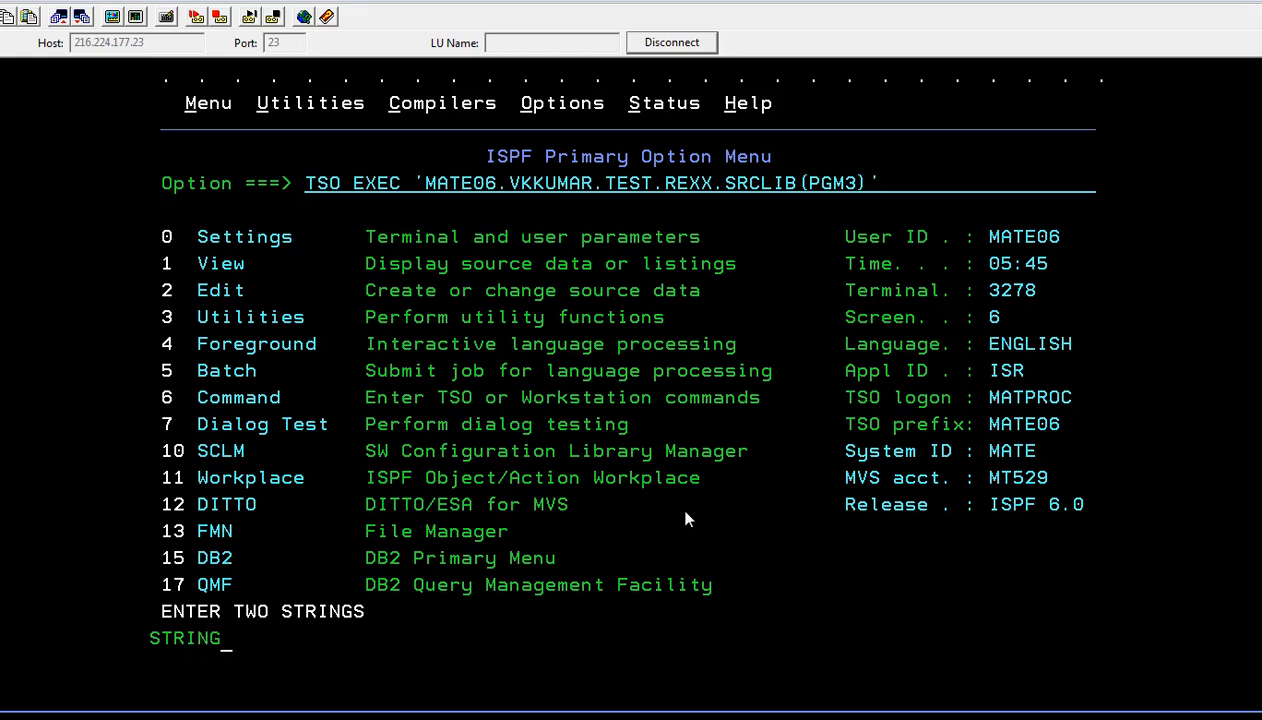
text(1 ST)
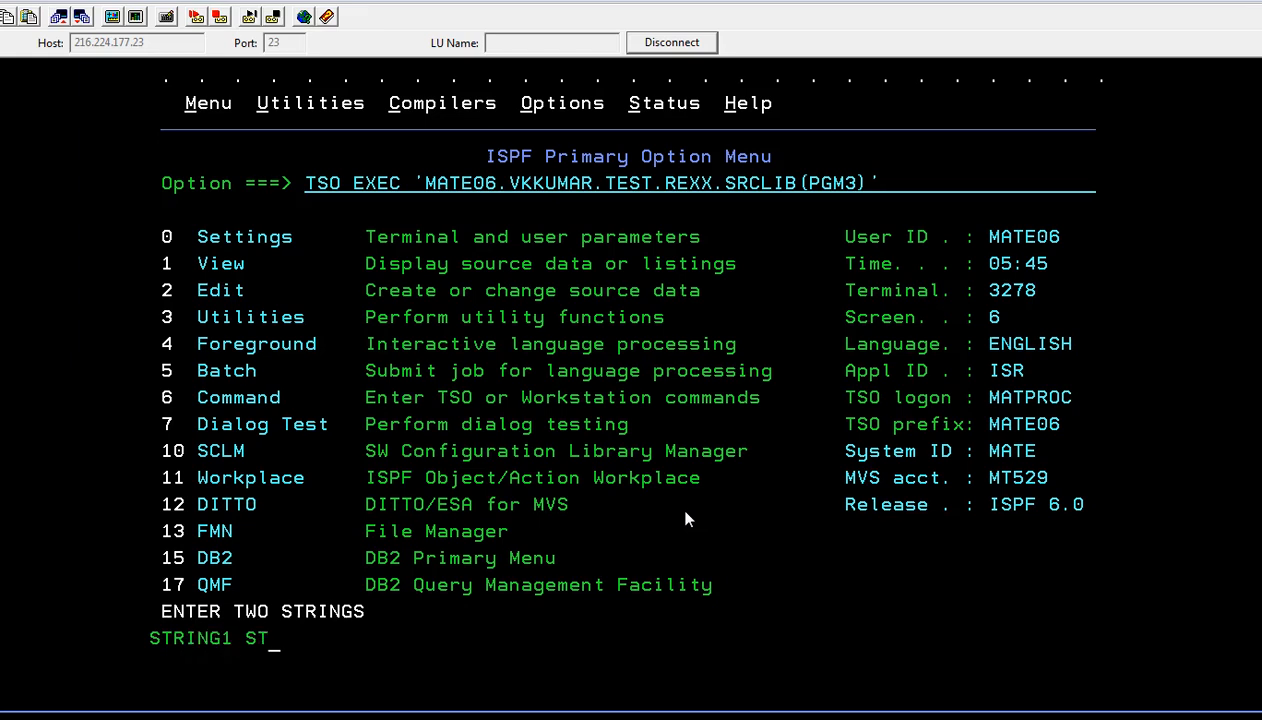
text(RING2)
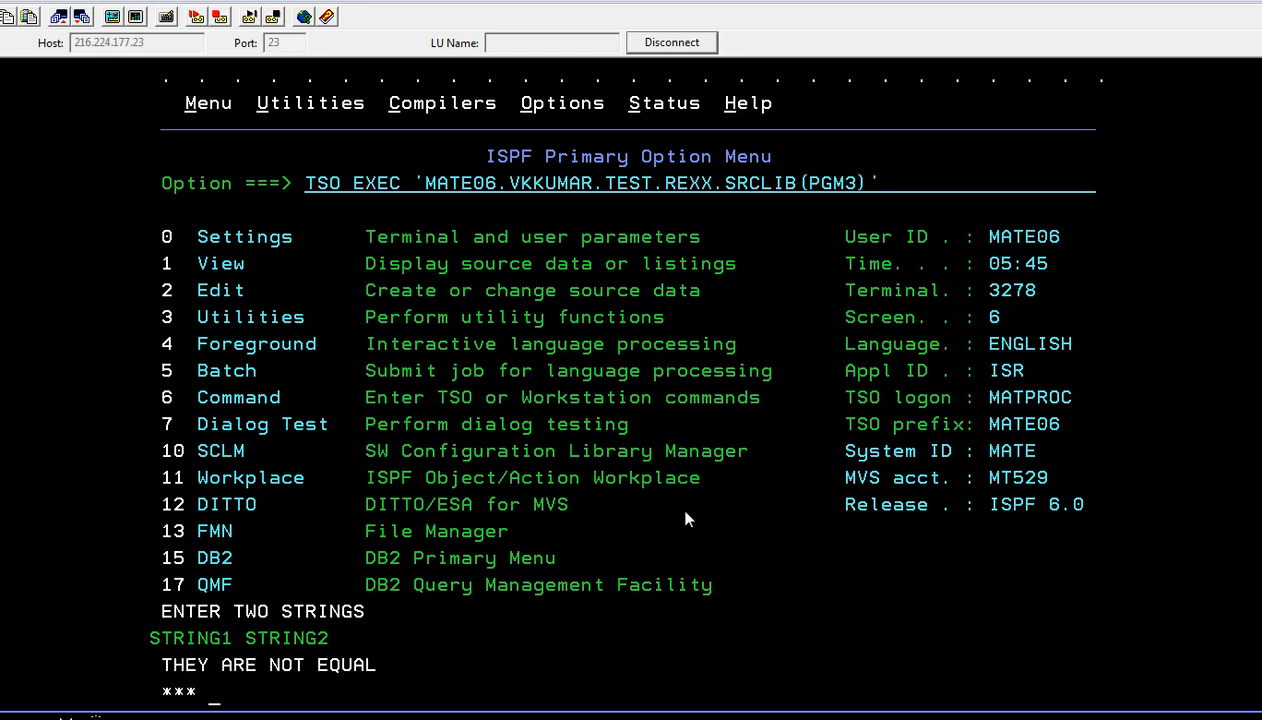
text(REE)
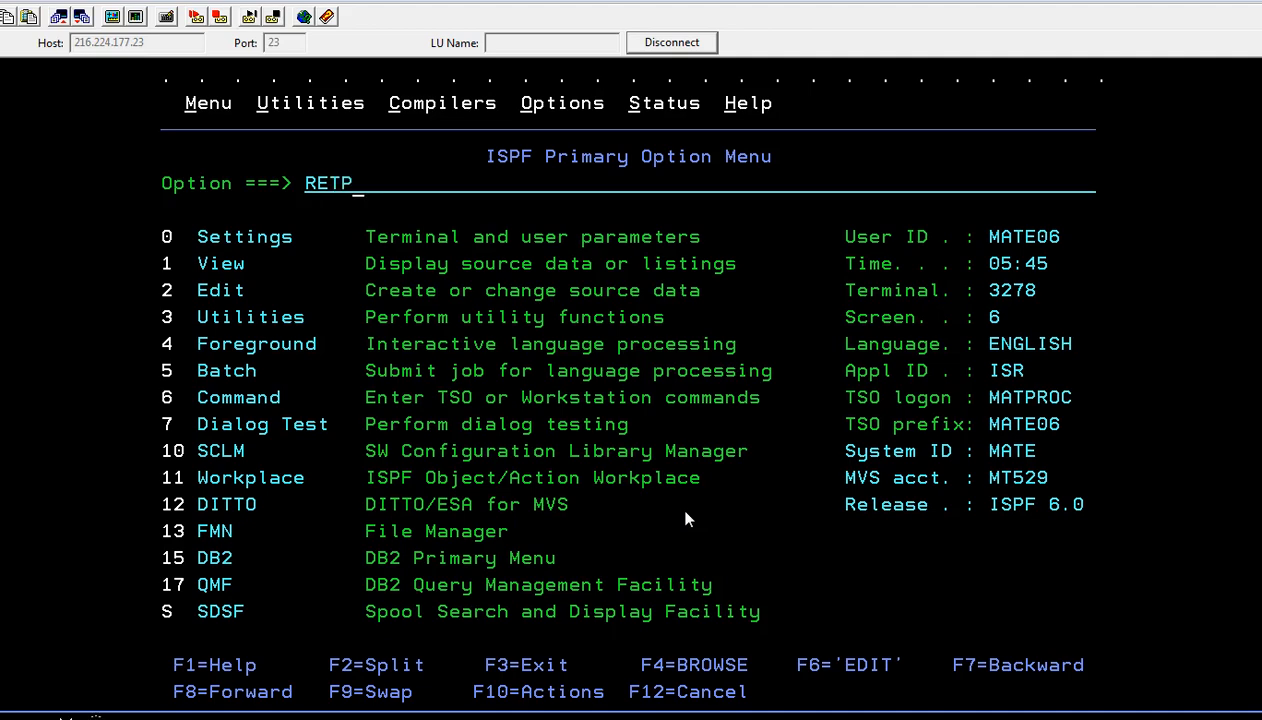
Step: Run TSO EXEC 'MATE06.VKKUMAR.TEST.REXX.SRCLIB(PGM3)' again and supply HELLO HELLO
text(TSO EXEC 'MATE06.VKKUMAR.TEST.REXX.SRCLIB(PGM3)')
text(H)
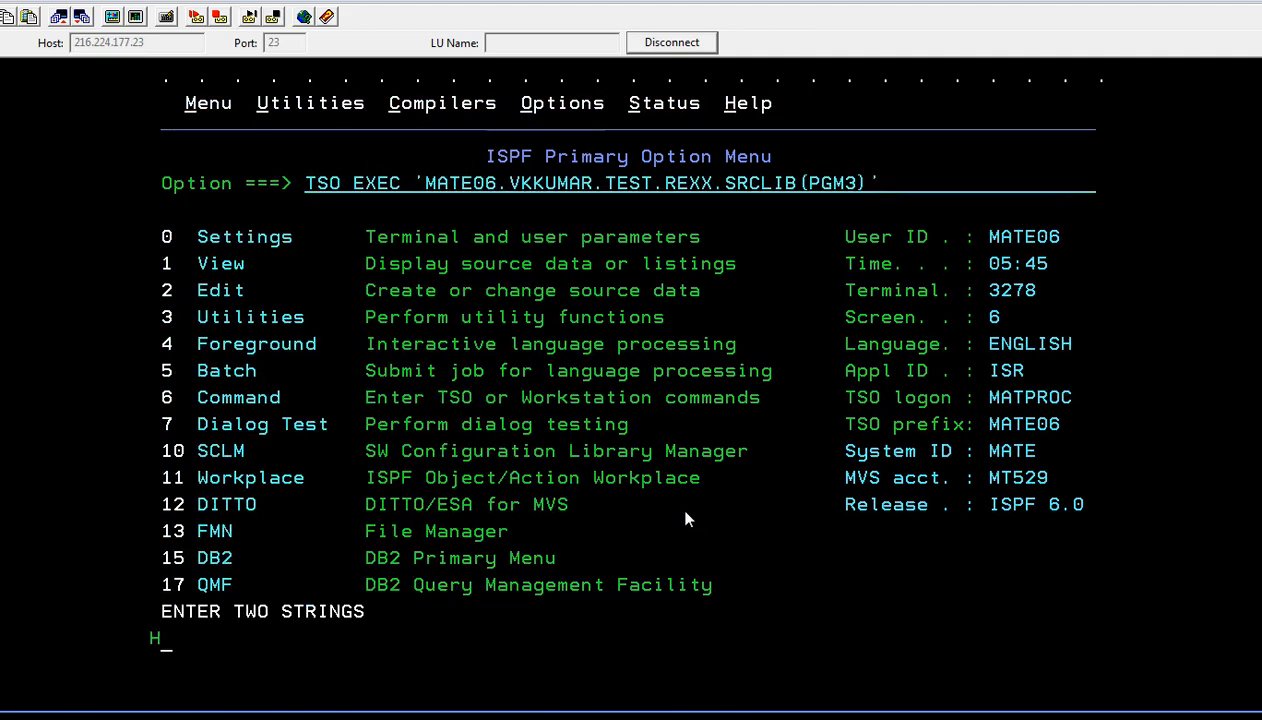
text(ELLO HELLO)
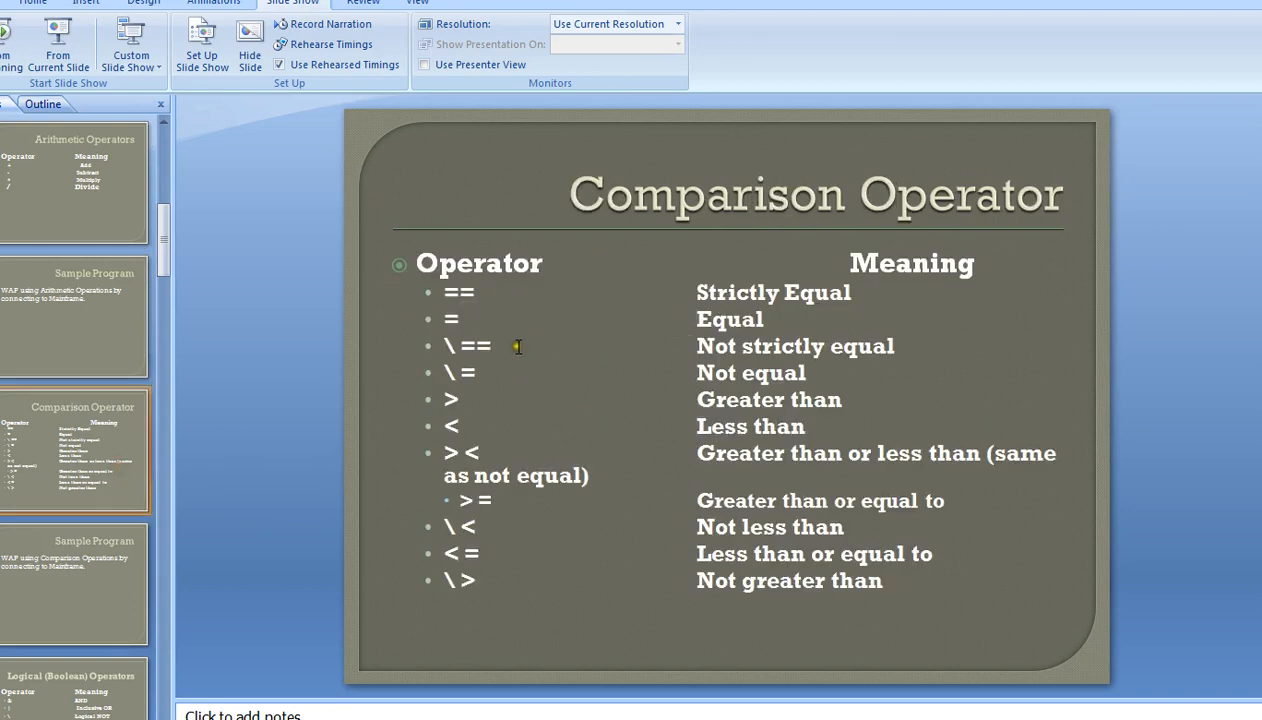
mouse_move(540, 412)
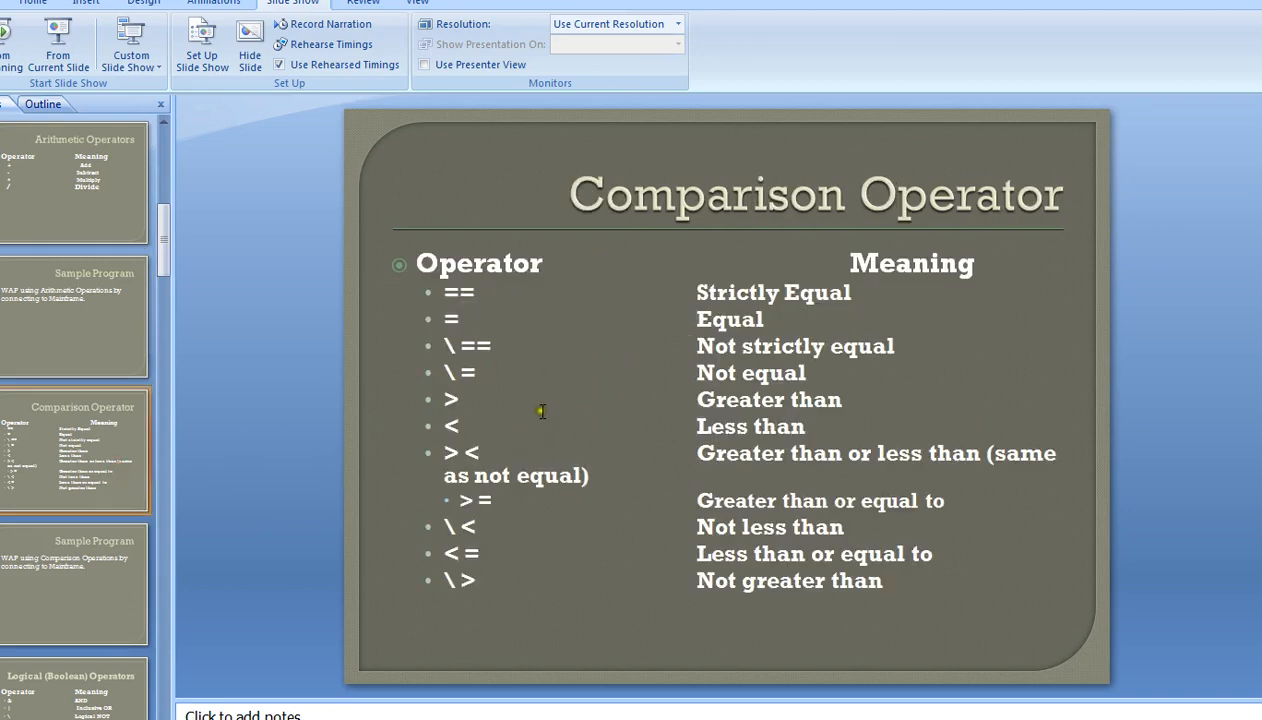
mouse_move(616, 432)
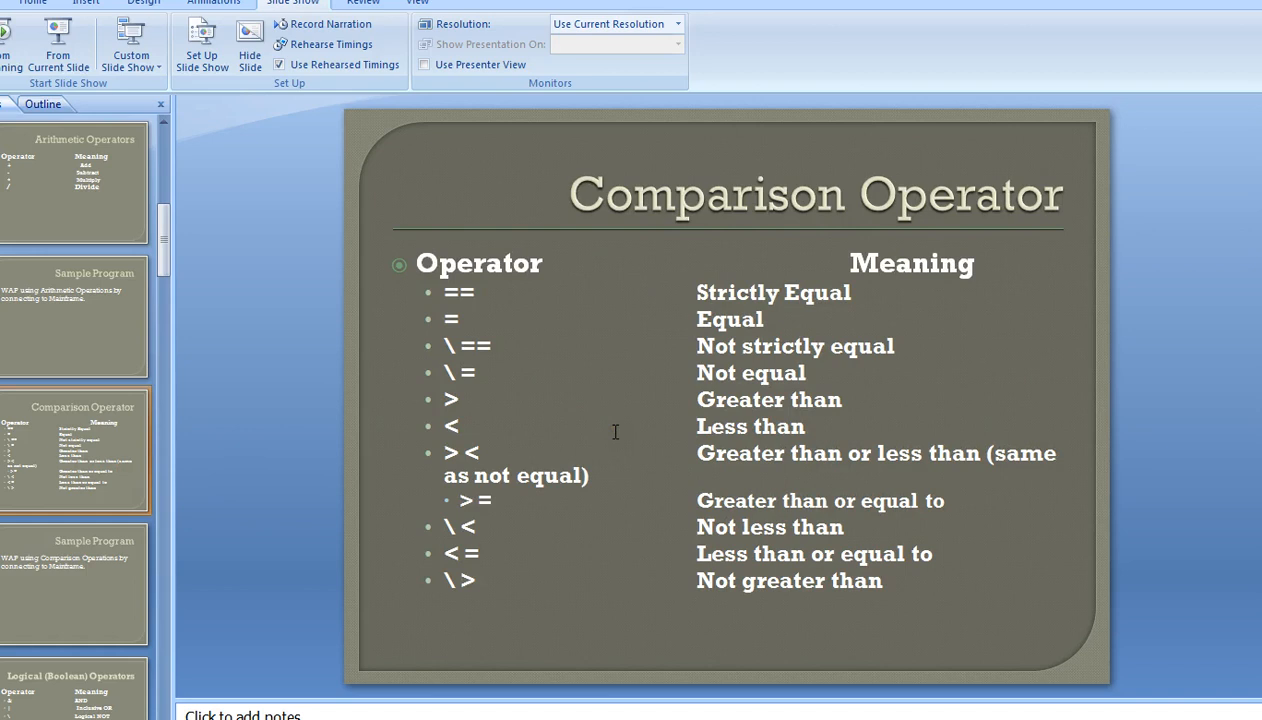
Step: Show the PowerPoint Comparison Operator slide listing ==, \== and >< meanings
click(76, 182)
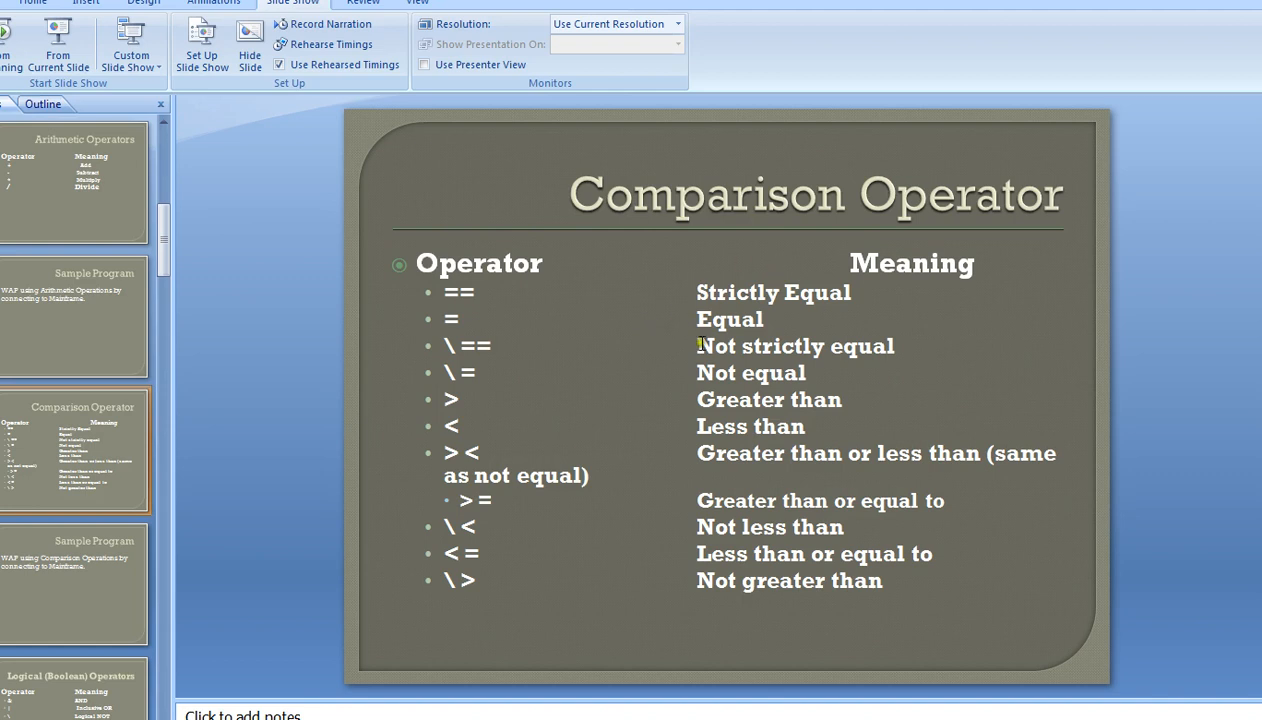
mouse_move(706, 500)
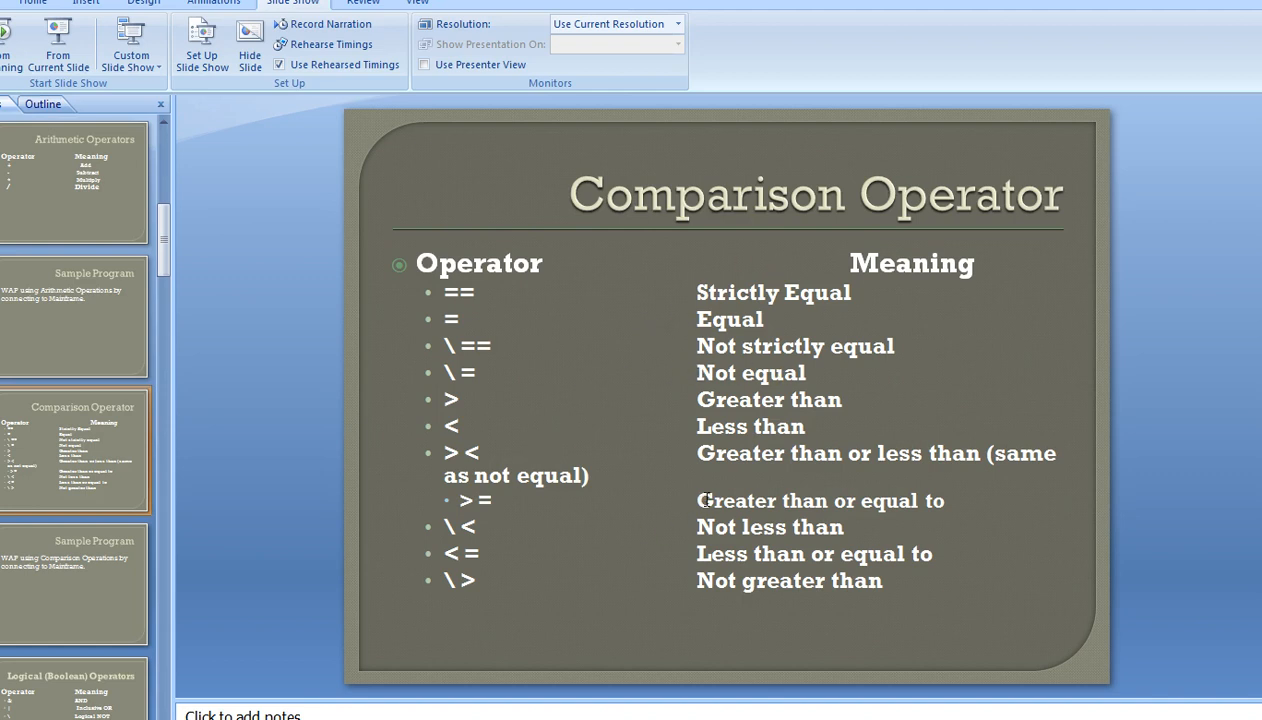